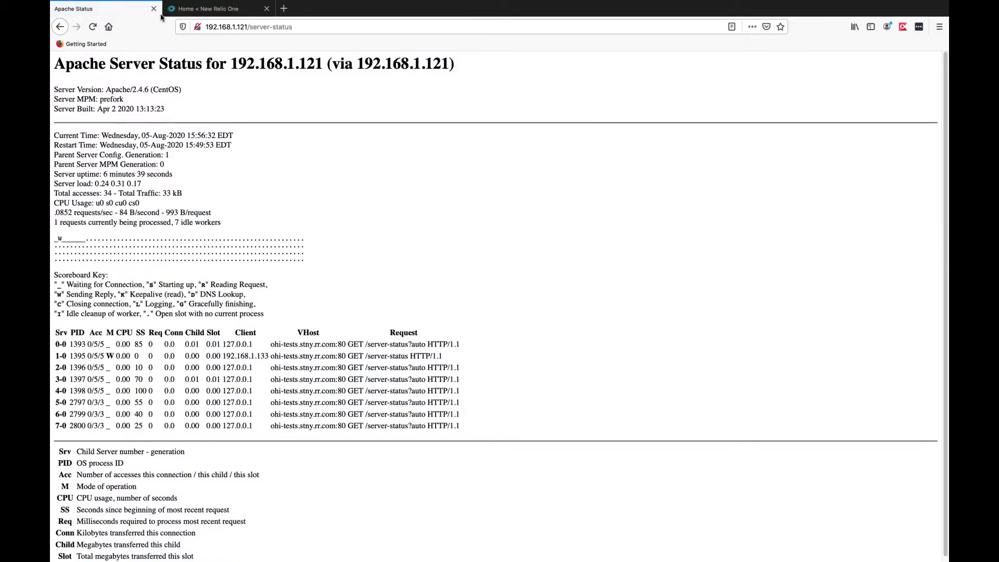
Switch to New Relic One and search the add-your-data catalogue for 'apa'.
{"action": "left_click", "coordinate": [216, 8]}
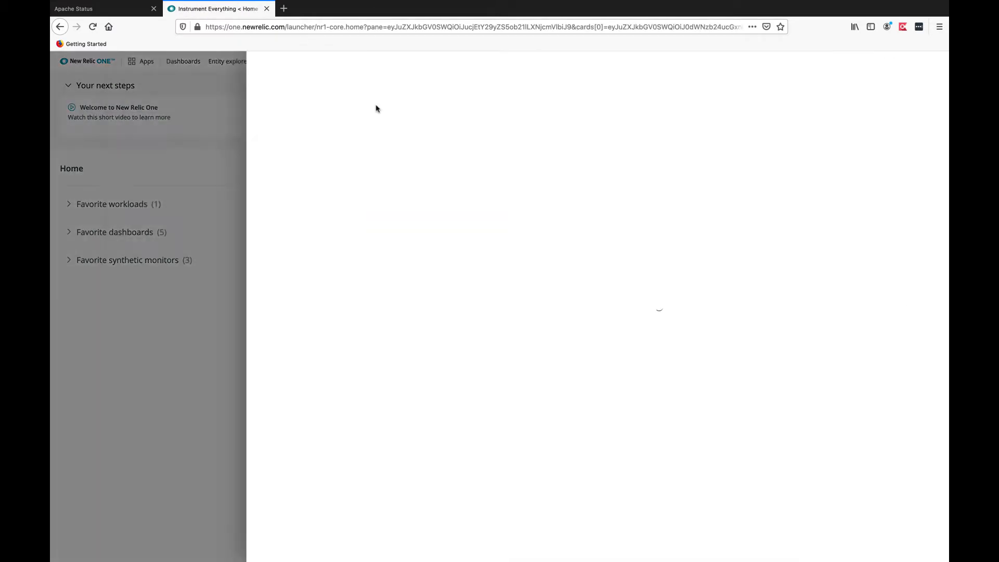
{"action": "type", "text": "apa"}
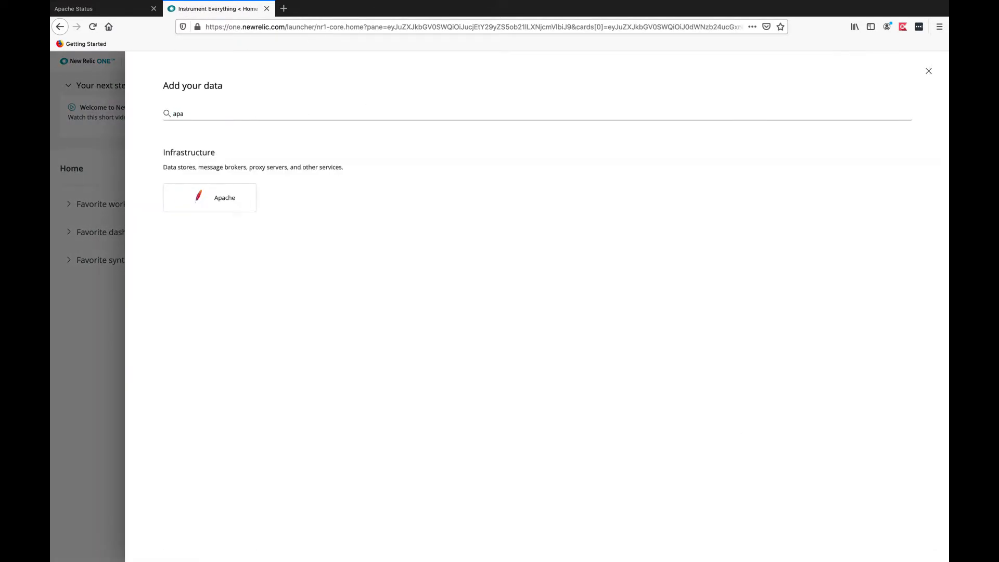
Open the Apache integration docs, expand the Linux install steps, and follow 'installing an integration'.
{"action": "left_click", "coordinate": [209, 198]}
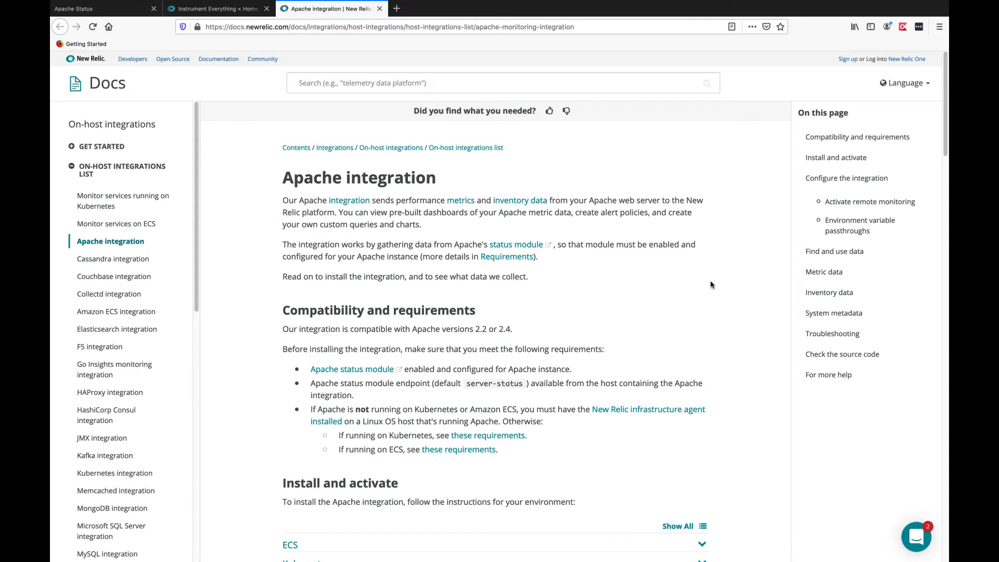
{"action": "scroll", "scroll_direction": "down", "scroll_amount": 3}
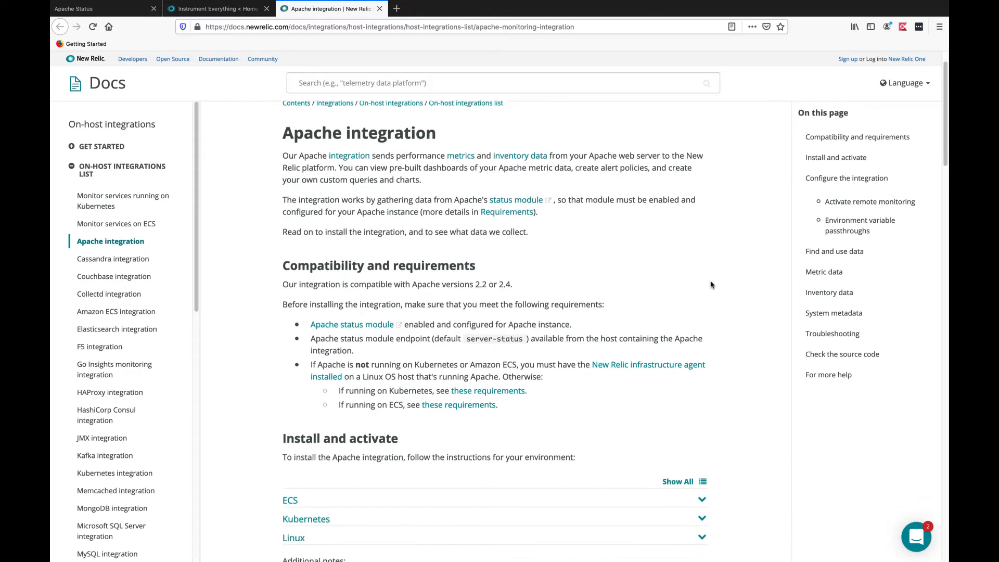
{"action": "scroll", "scroll_direction": "down", "scroll_amount": 3}
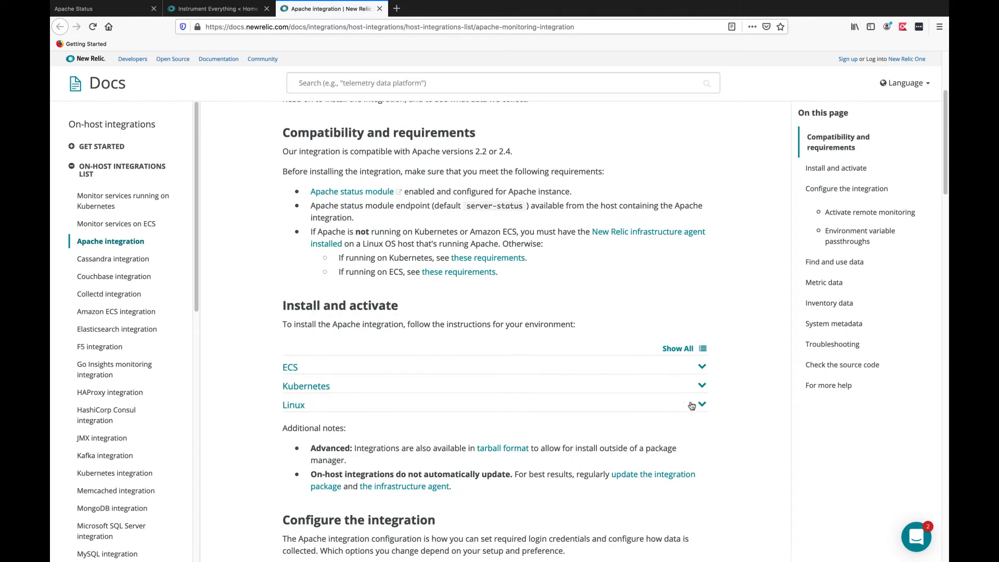
{"action": "left_click", "coordinate": [702, 405]}
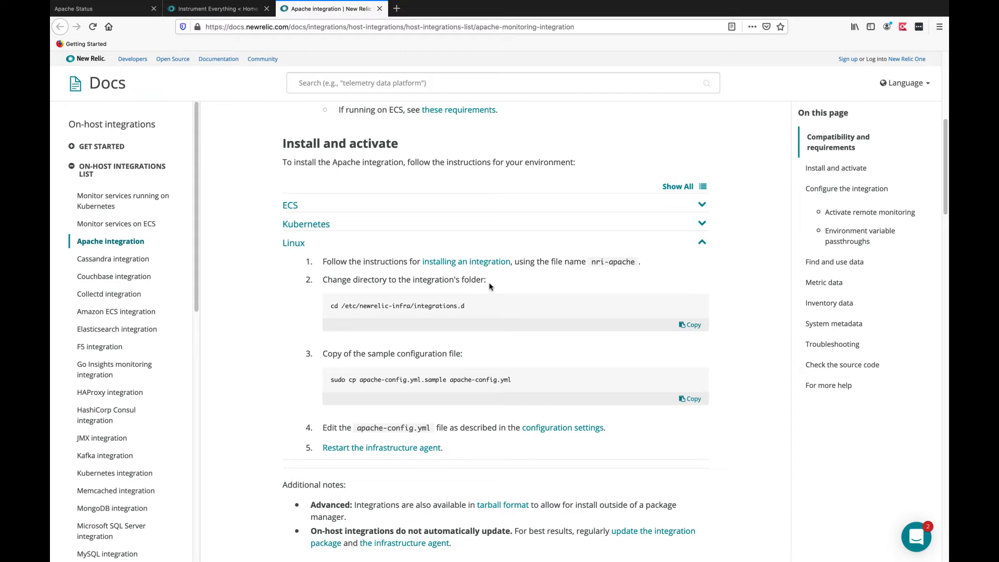
{"action": "mouse_move", "coordinate": [483, 264]}
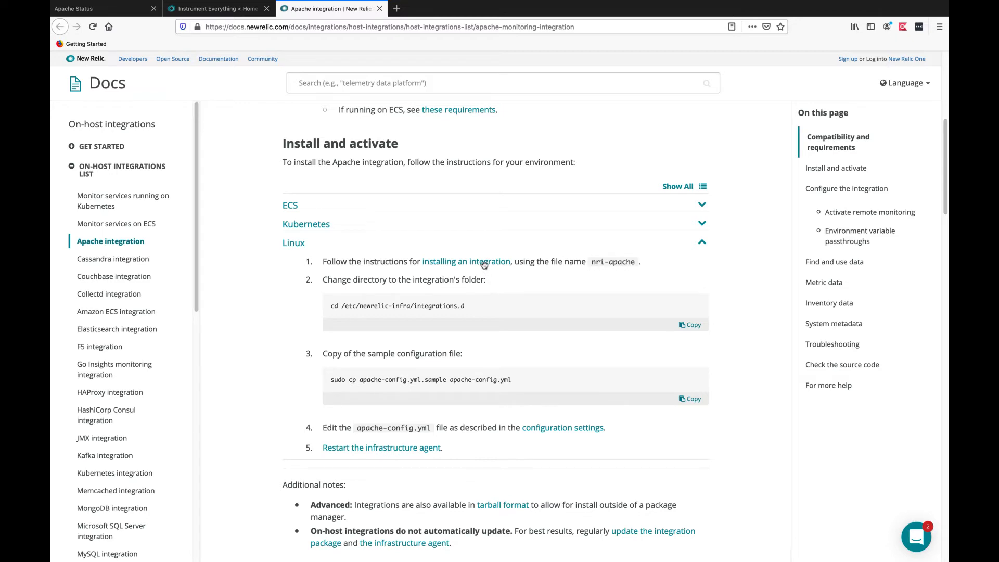
{"action": "left_click", "coordinate": [466, 261]}
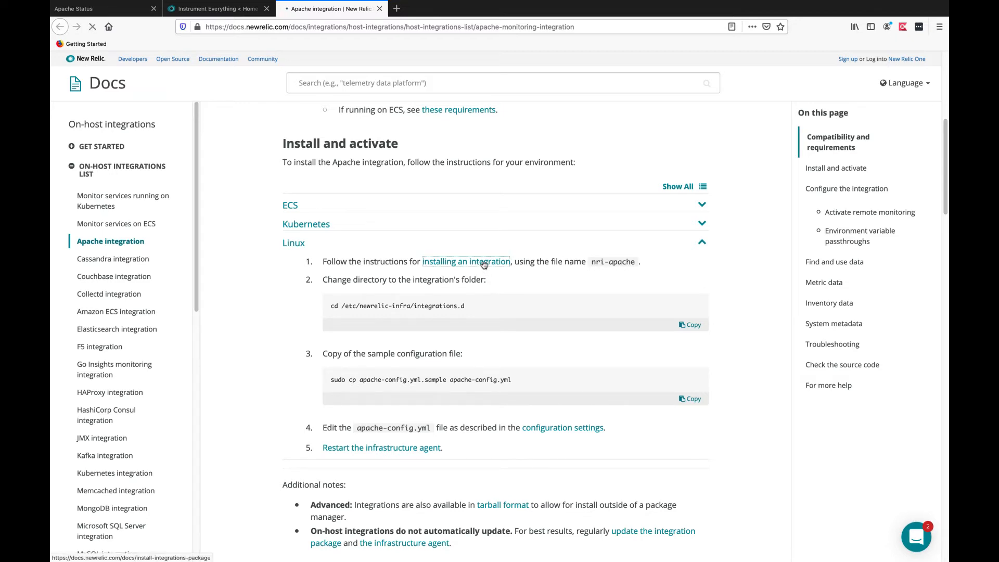
Jump to 'Install on Linux' in the on-host install guide and expand 'Install with yum'.
{"action": "left_click", "coordinate": [466, 261]}
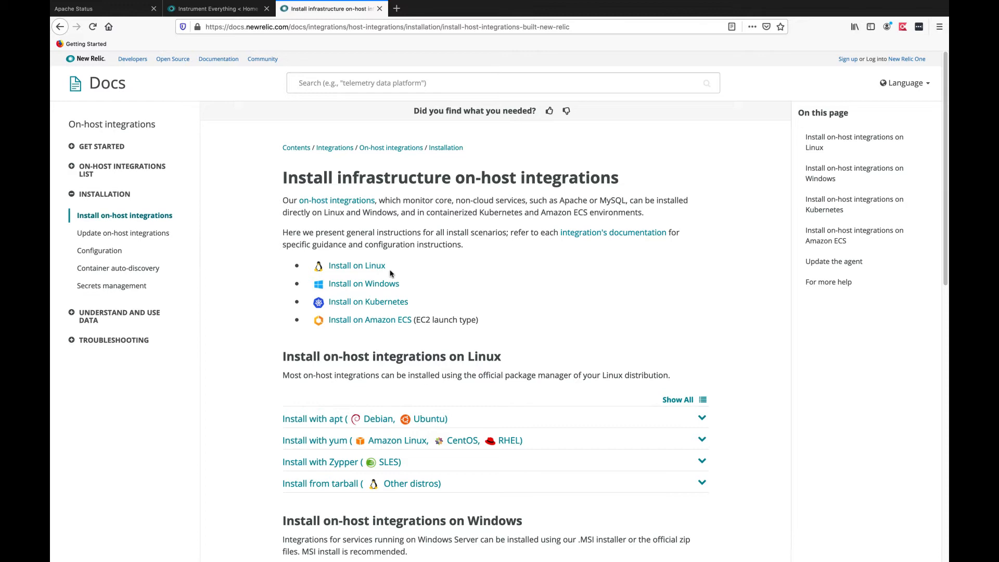
{"action": "left_click", "coordinate": [356, 265]}
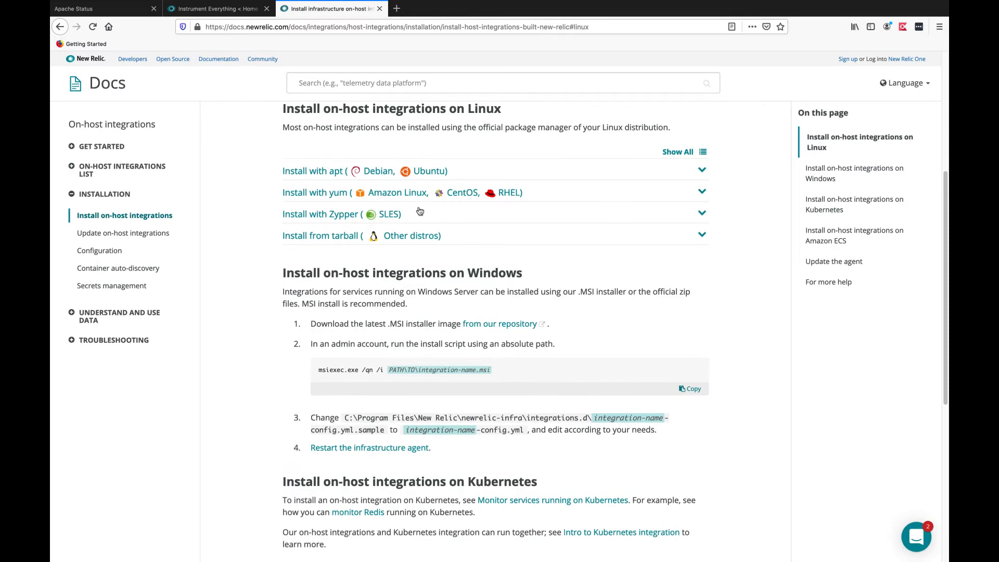
{"action": "left_click", "coordinate": [315, 193]}
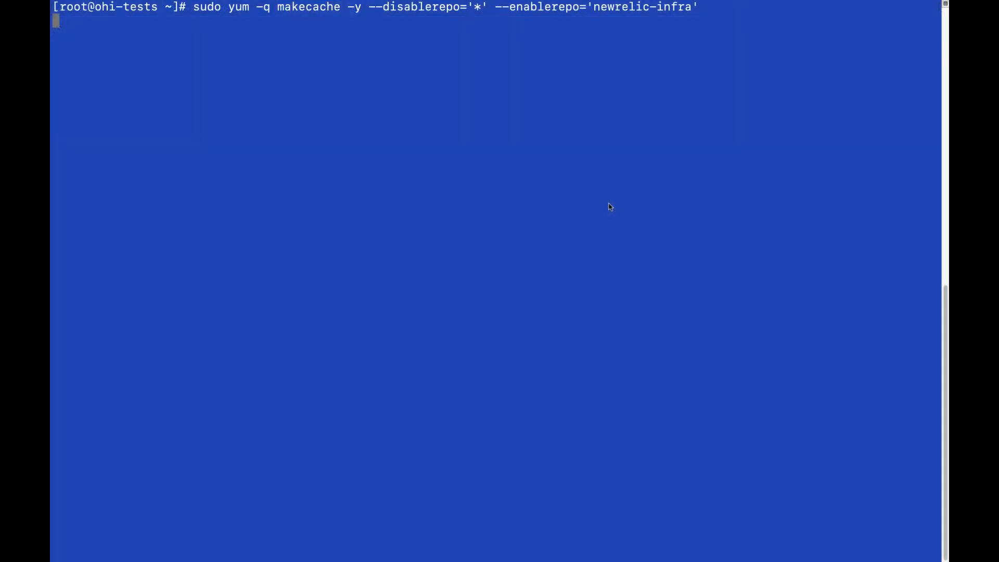
Install nri-apache with yum and copy apache-config.yml.sample to apache-config.yml.
{"action": "type", "text": "sudo yum install nri-apache"}
{"action": "type", "text": "cd /etc/newrelic-infra/integrations.d"}
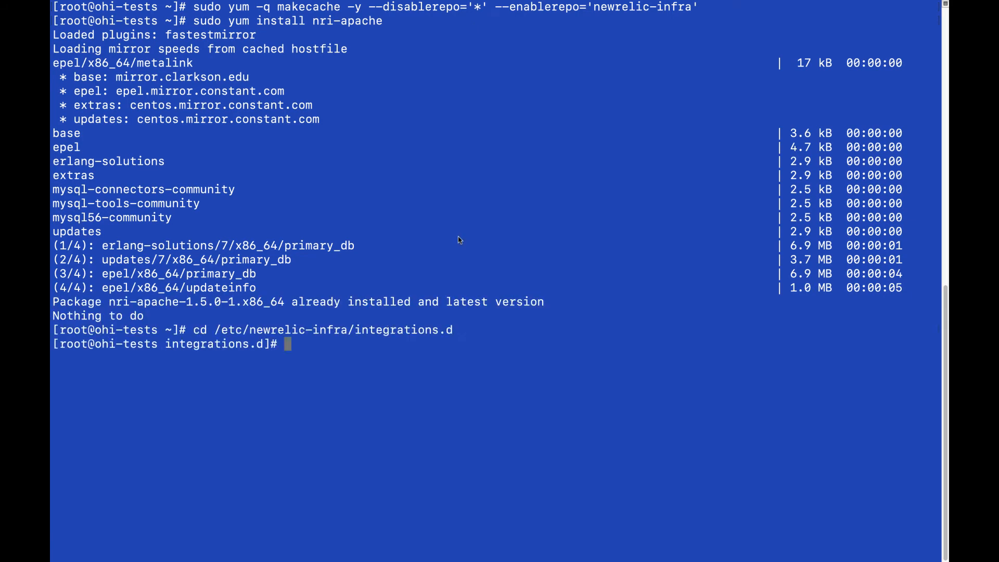
{"action": "type", "text": "sudo cp apache-config.yml.sample apache-config.yml"}
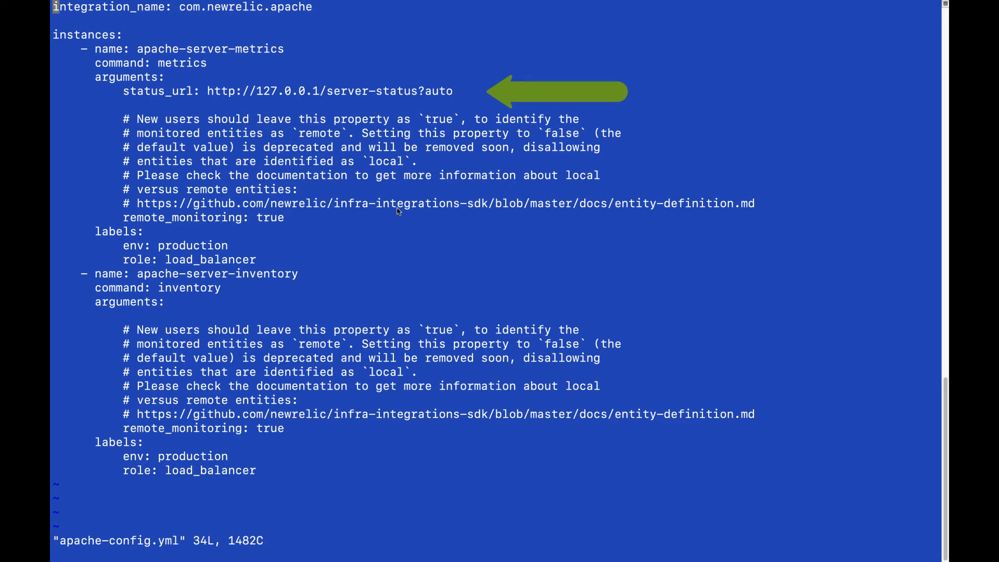
Point status_url at 192.168.1.121, restart newrelic-infra, and open the Apache third-party dashboard.
{"action": "type", "text": "192.168.1.121"}
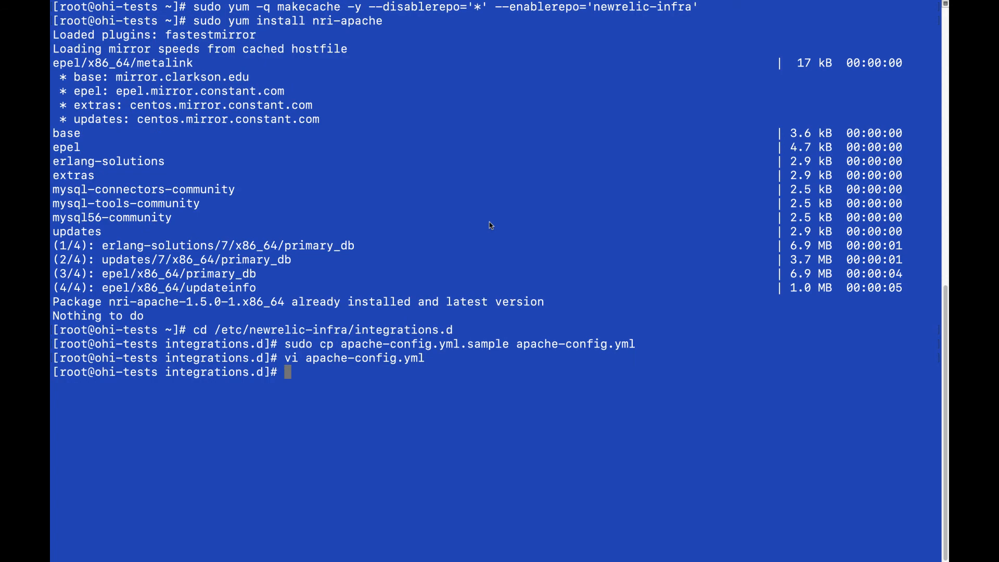
{"action": "type", "text": "systemctl restart newrelic-infra"}
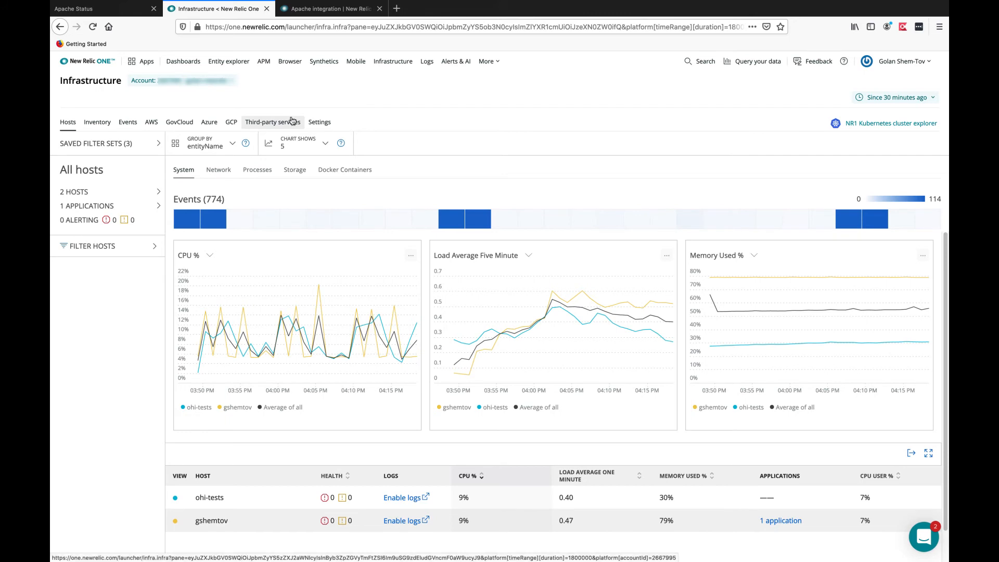
{"action": "left_click", "coordinate": [272, 122]}
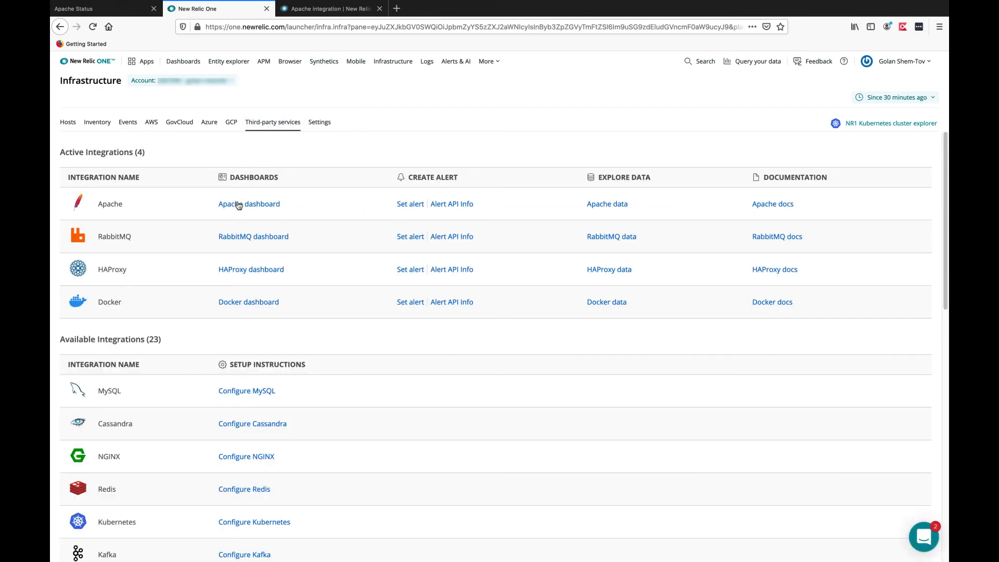
{"action": "left_click", "coordinate": [249, 204]}
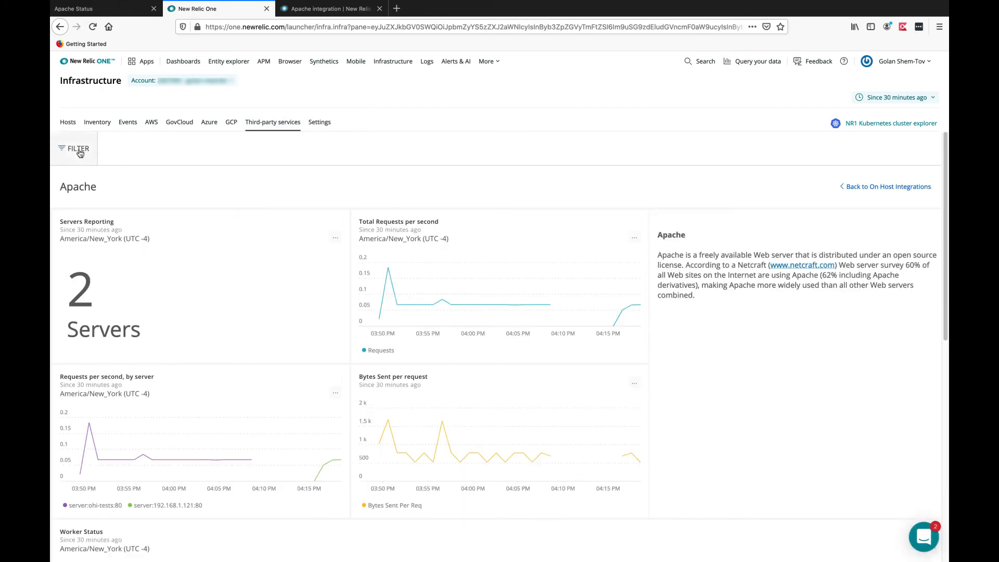
Filter the Apache dashboard to server 192.168.1.121:80 and scroll through its metrics.
{"action": "left_click", "coordinate": [77, 148]}
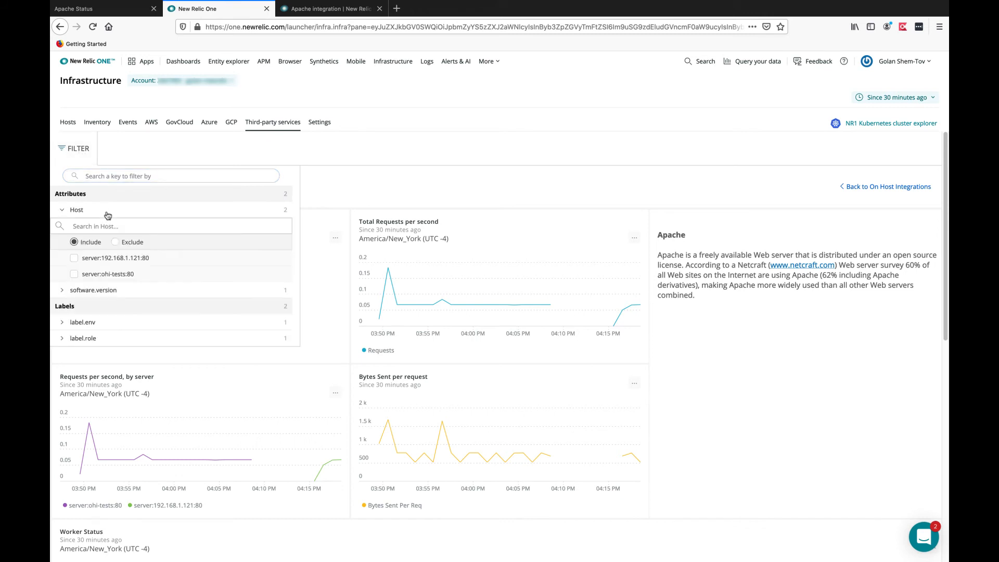
{"action": "mouse_move", "coordinate": [79, 263]}
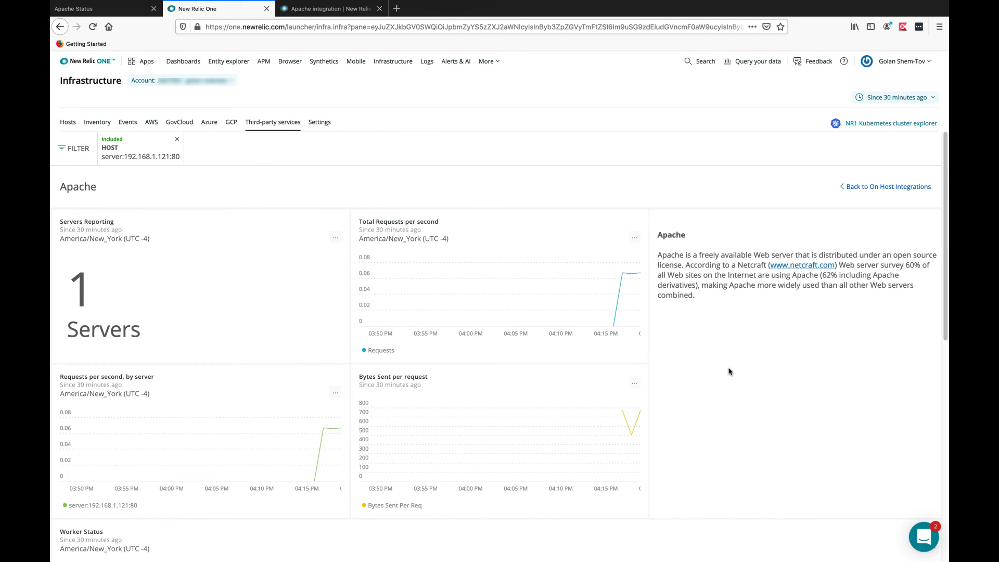
{"action": "scroll", "scroll_direction": "down", "scroll_amount": 3}
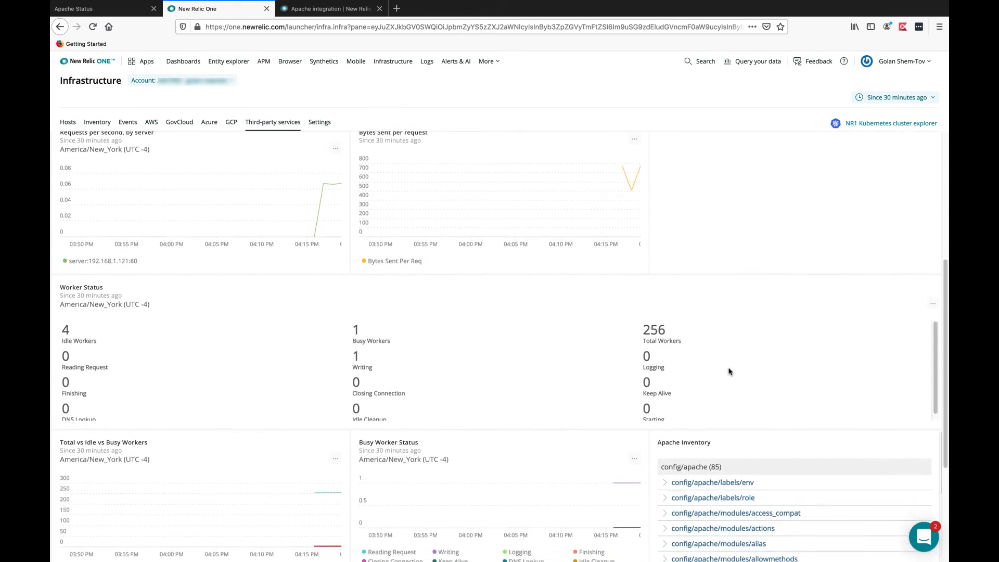
{"action": "scroll", "scroll_direction": "down", "scroll_amount": 3}
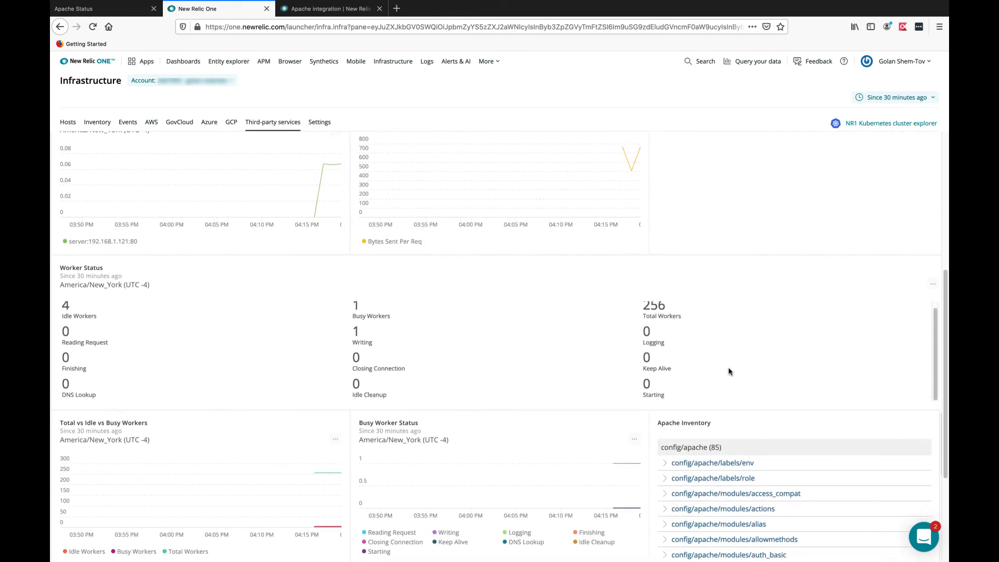